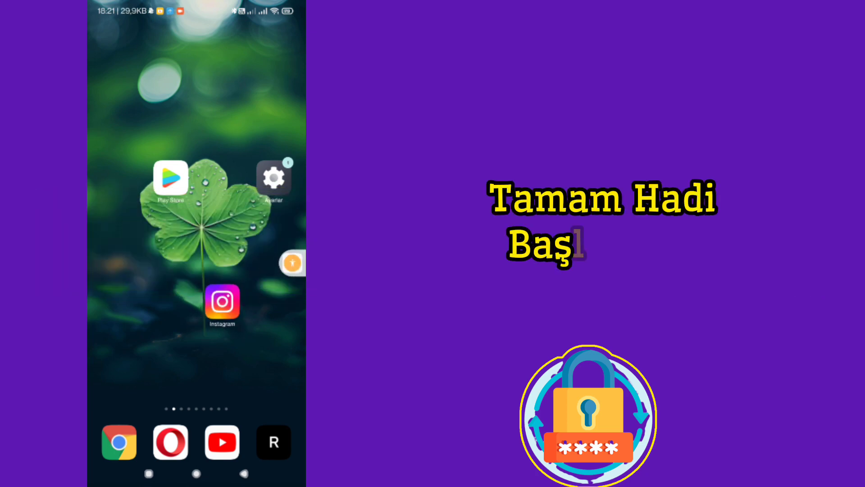
- Launch Instagram, browse the home feed, and switch to your own profile page
{"action": "left_click", "coordinate": [221, 303]}
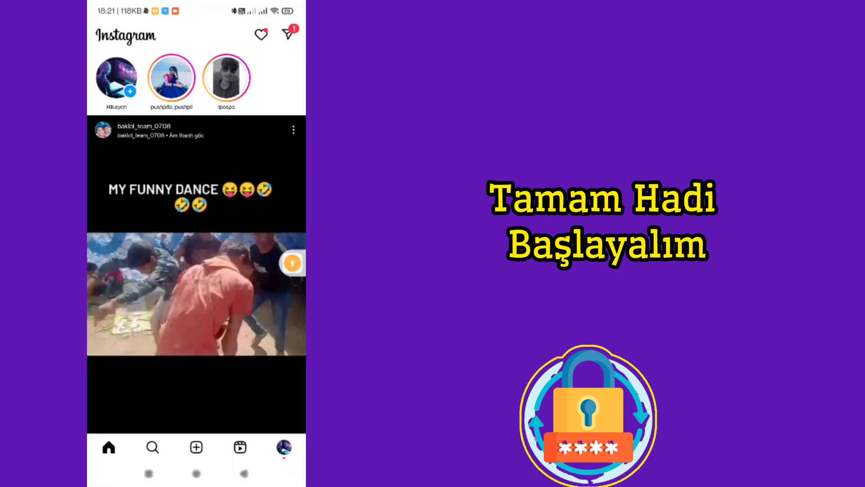
{"action": "scroll", "scroll_direction": "down", "scroll_amount": 3}
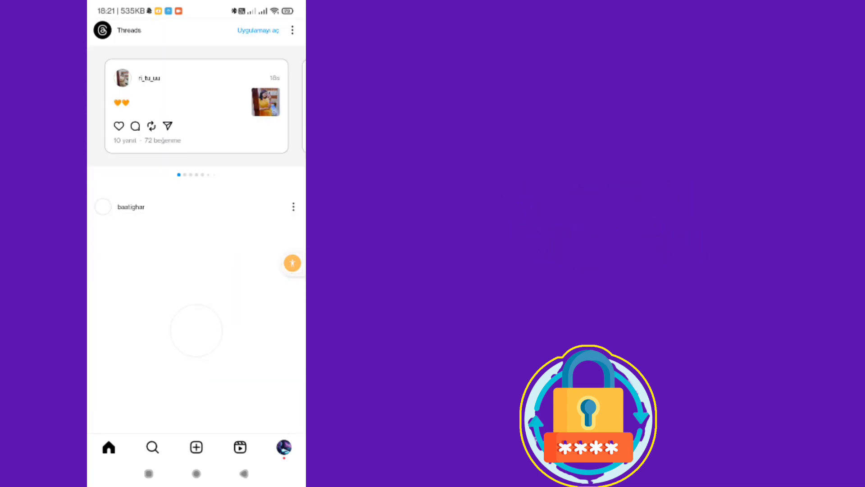
{"action": "scroll", "scroll_direction": "down", "scroll_amount": 3}
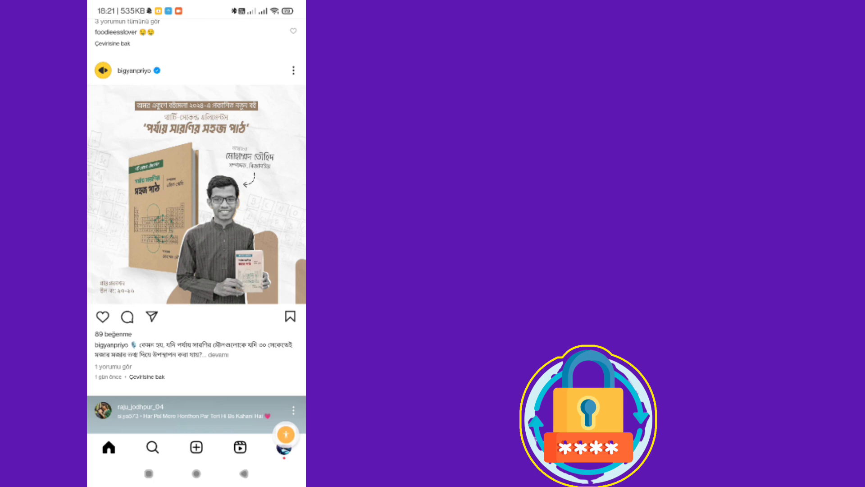
{"action": "left_click", "coordinate": [284, 447]}
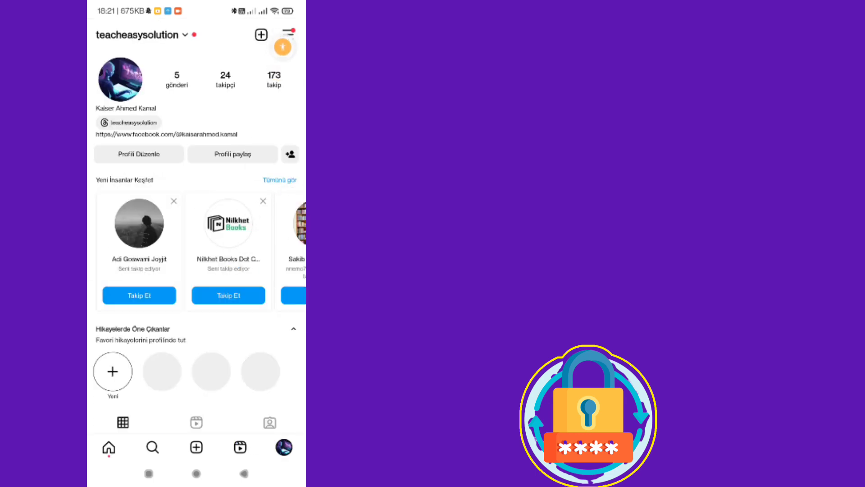
- Go through Ayarlar ve gizlilik to Hesaplar Merkezi, view Şifre ve güvenlik, and return
{"action": "left_click", "coordinate": [287, 35]}
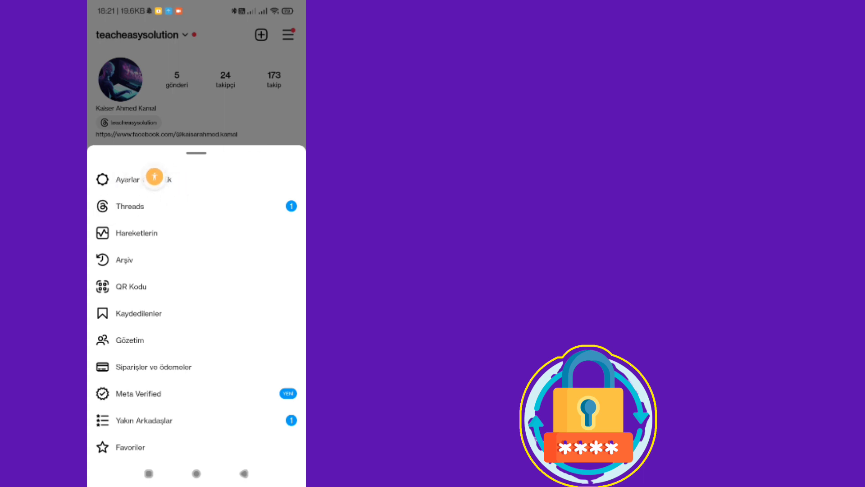
{"action": "left_click", "coordinate": [127, 179]}
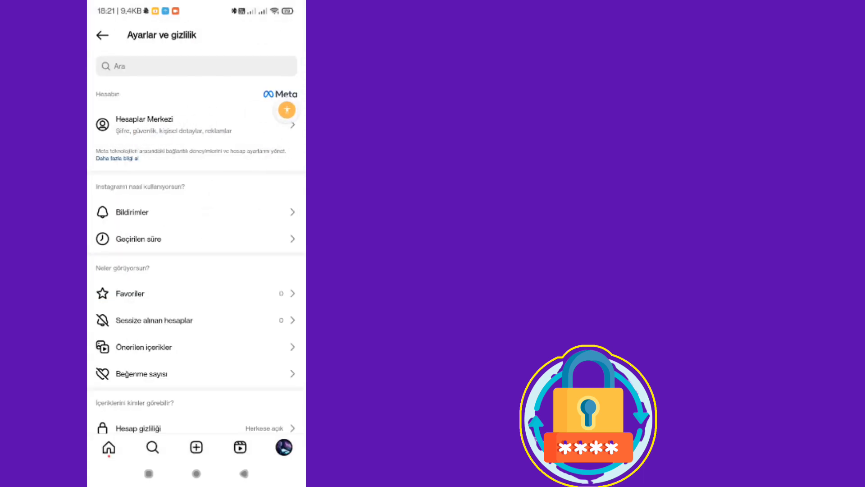
{"action": "left_click", "coordinate": [164, 123]}
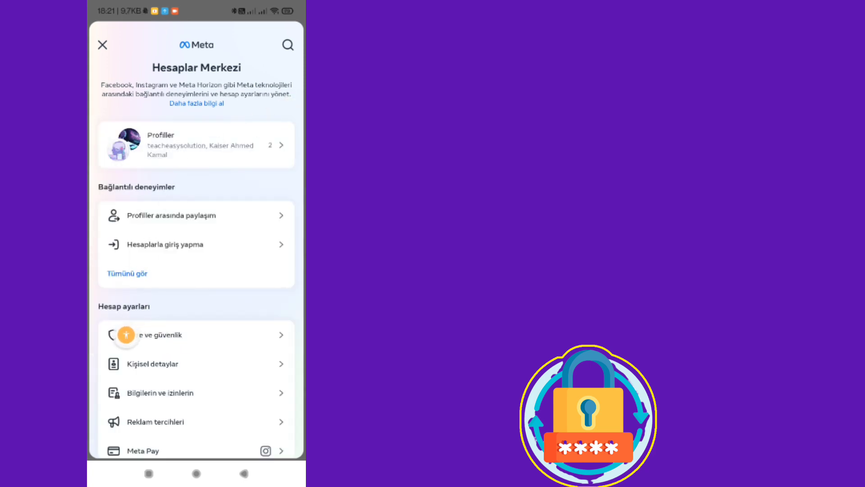
{"action": "left_click", "coordinate": [155, 334]}
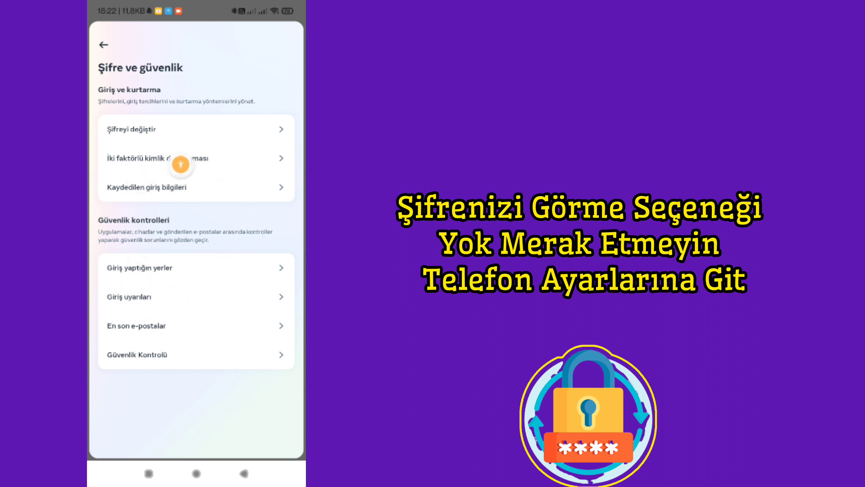
{"action": "mouse_move", "coordinate": [162, 288]}
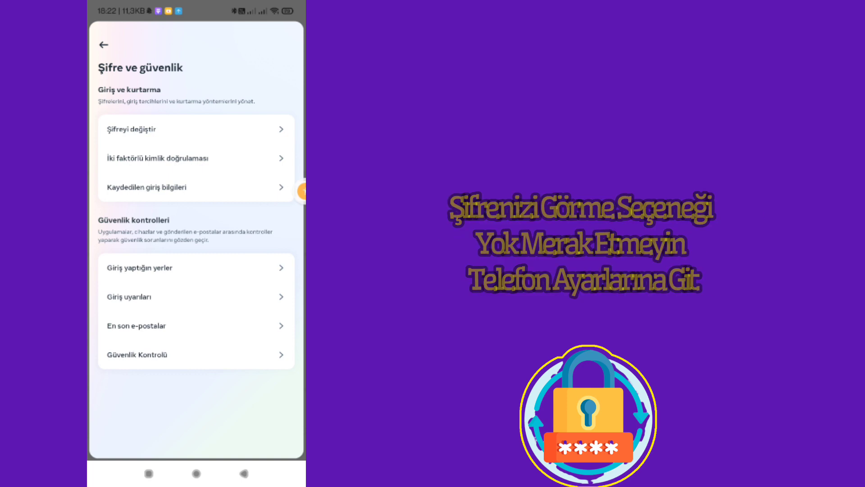
{"action": "left_click", "coordinate": [105, 45]}
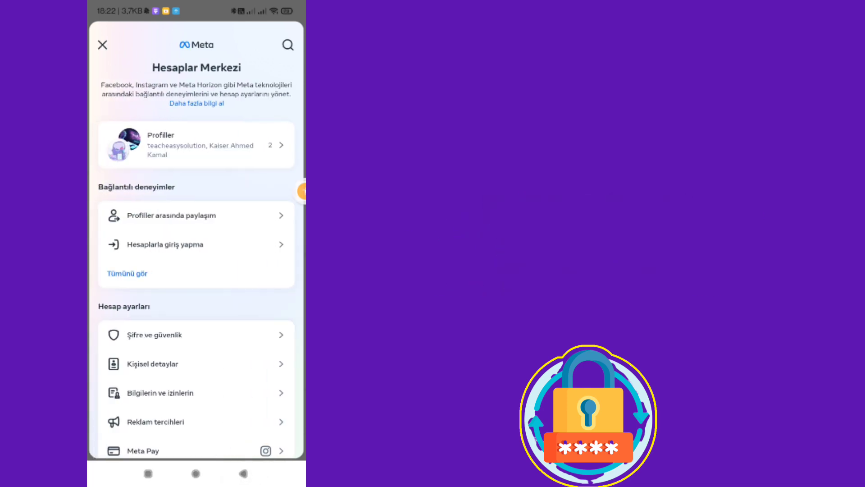
- From phone Settings, open Google Password Manager and scroll to the Instagram entry
{"action": "left_click", "coordinate": [102, 45]}
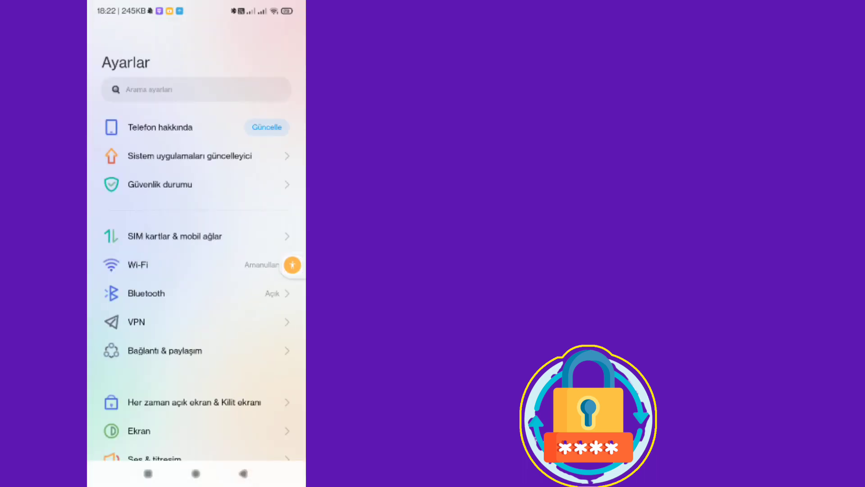
{"action": "scroll", "scroll_direction": "down", "scroll_amount": 3}
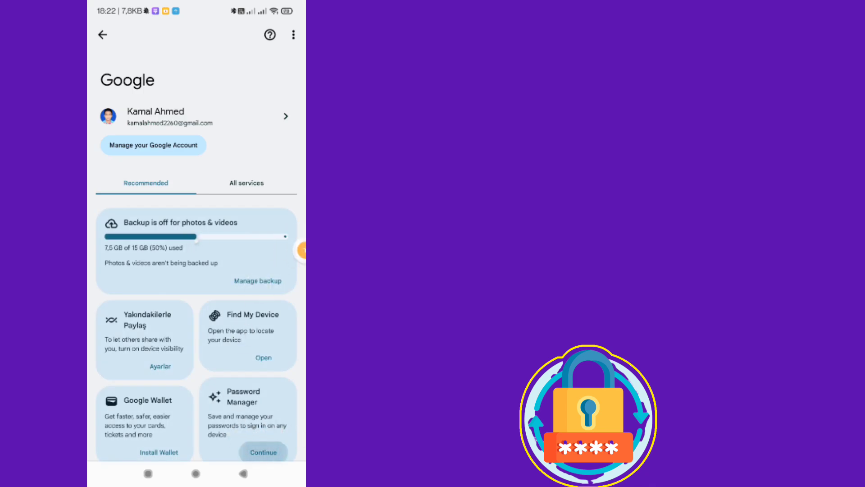
{"action": "left_click", "coordinate": [263, 451]}
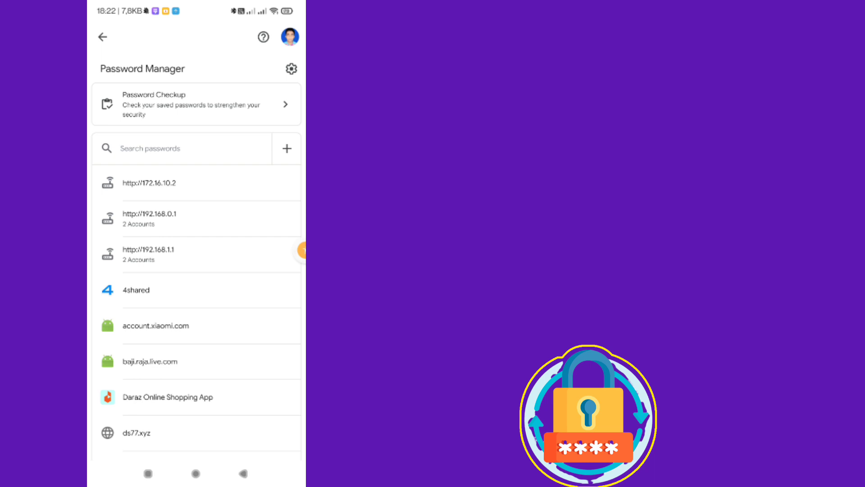
{"action": "scroll", "scroll_direction": "down", "scroll_amount": 3}
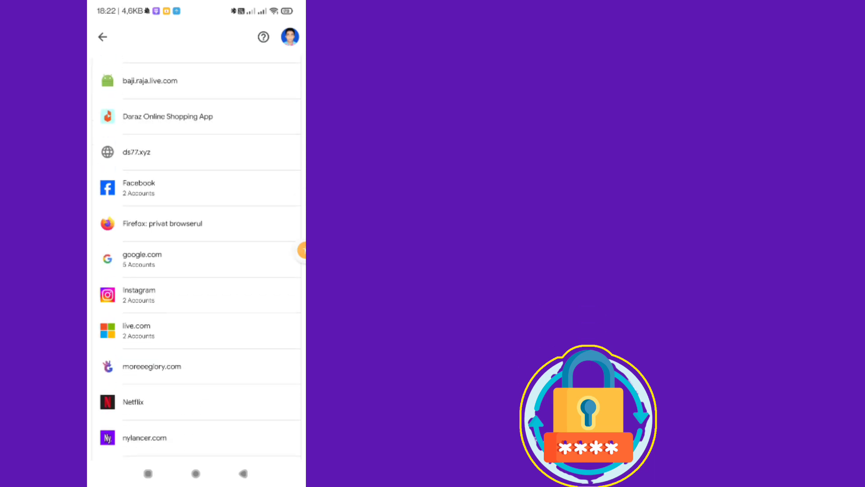